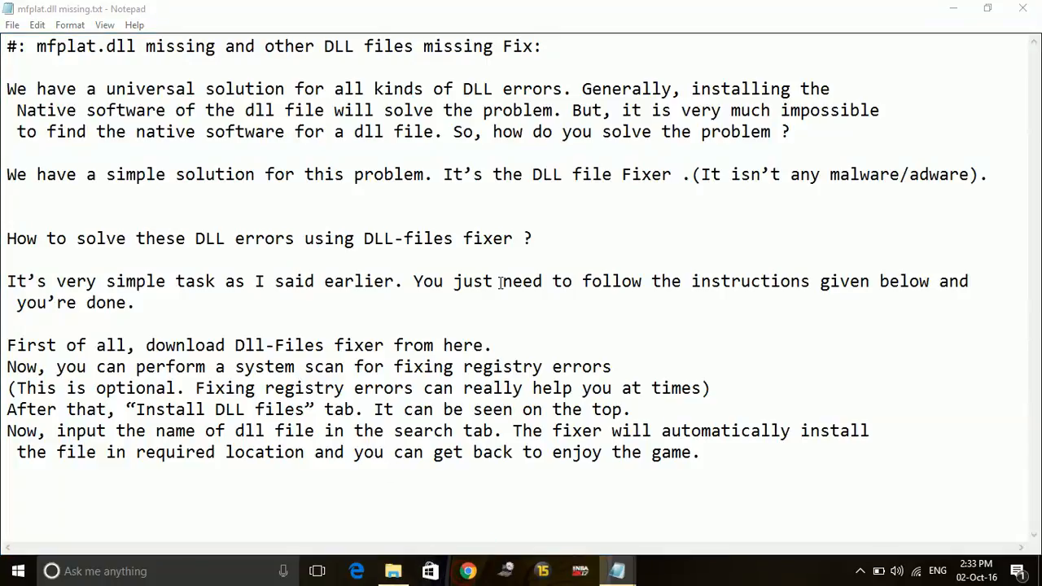
Switch from the Notepad notes to the Google results for "download dll file fixer"
left_click(466, 570)
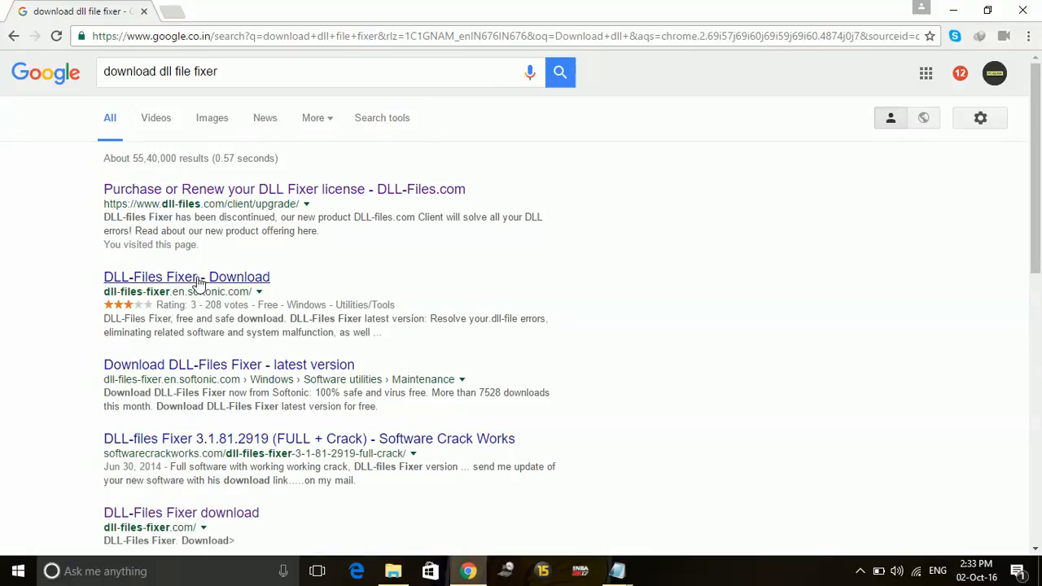
mouse_move(202, 291)
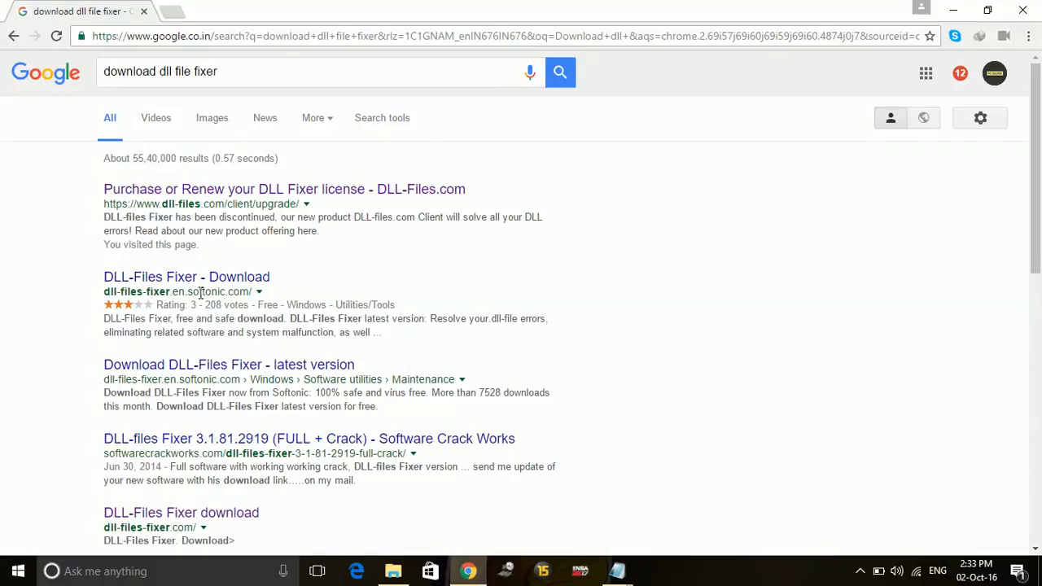
mouse_move(166, 237)
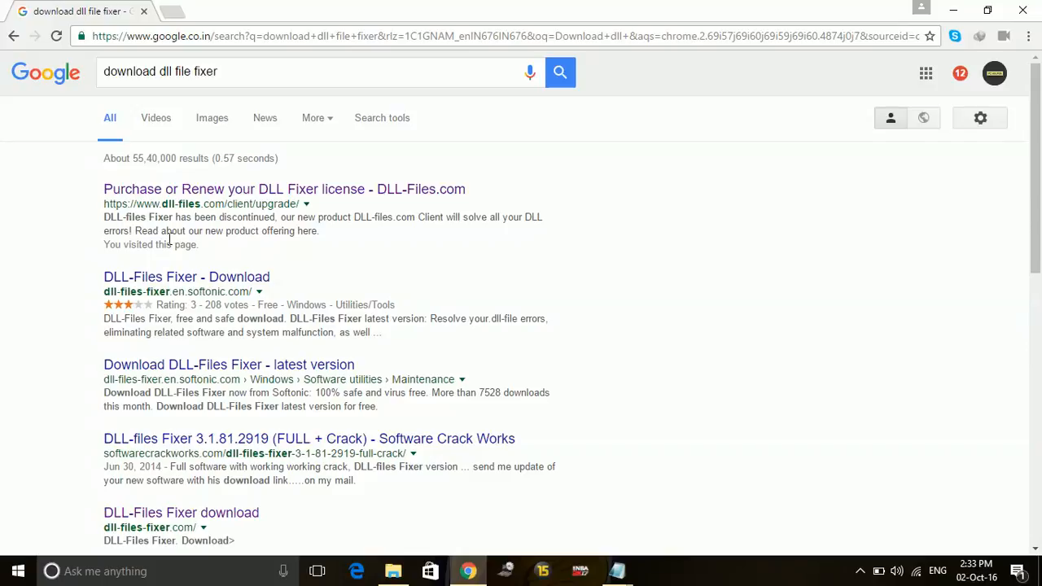
mouse_move(182, 378)
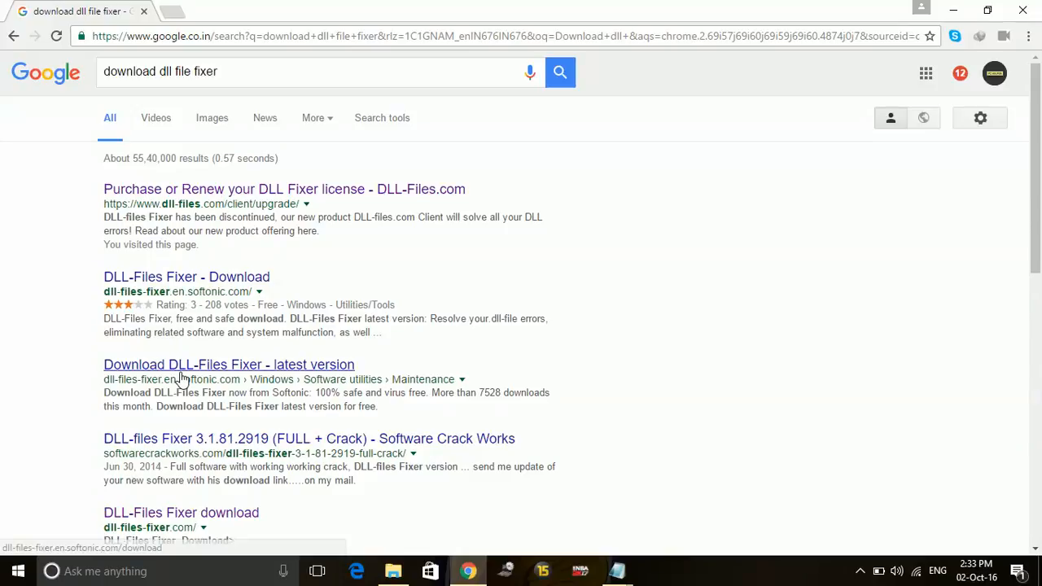
mouse_move(178, 508)
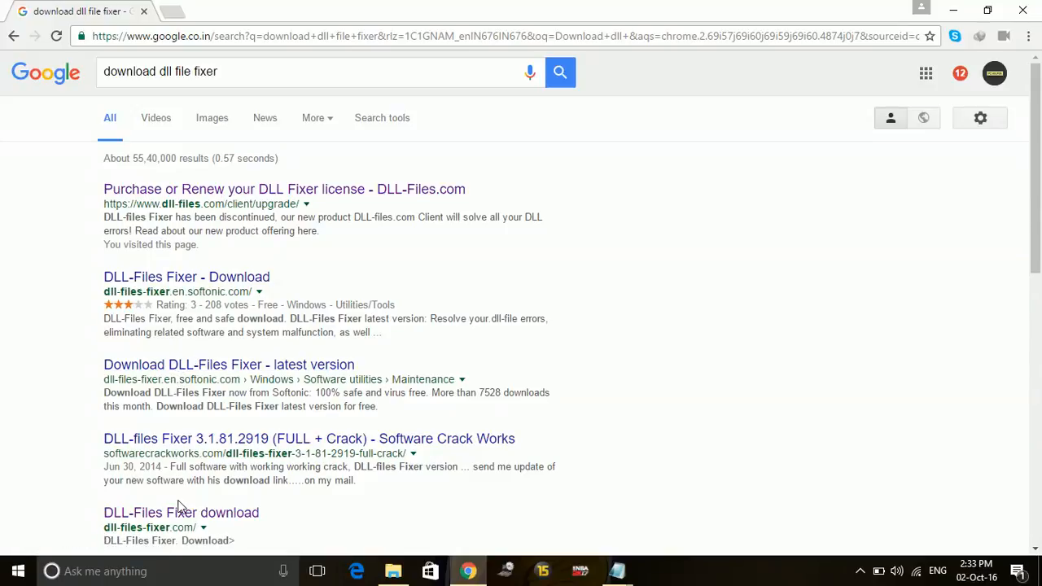
Go to the dll-files-fixer.com landing page from the "DLL-Files Fixer download" search result
scroll("down", 3)
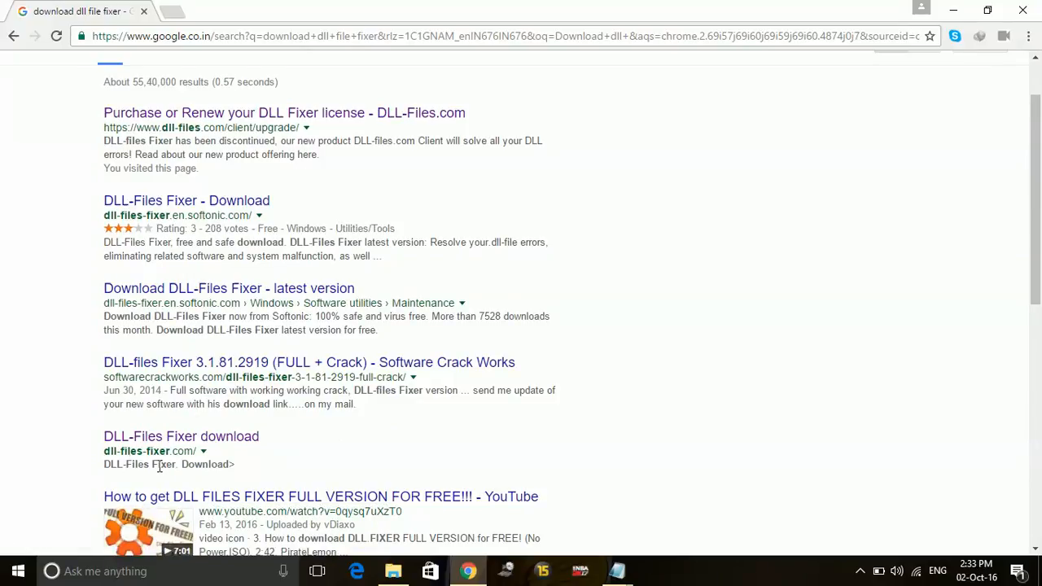
mouse_move(118, 446)
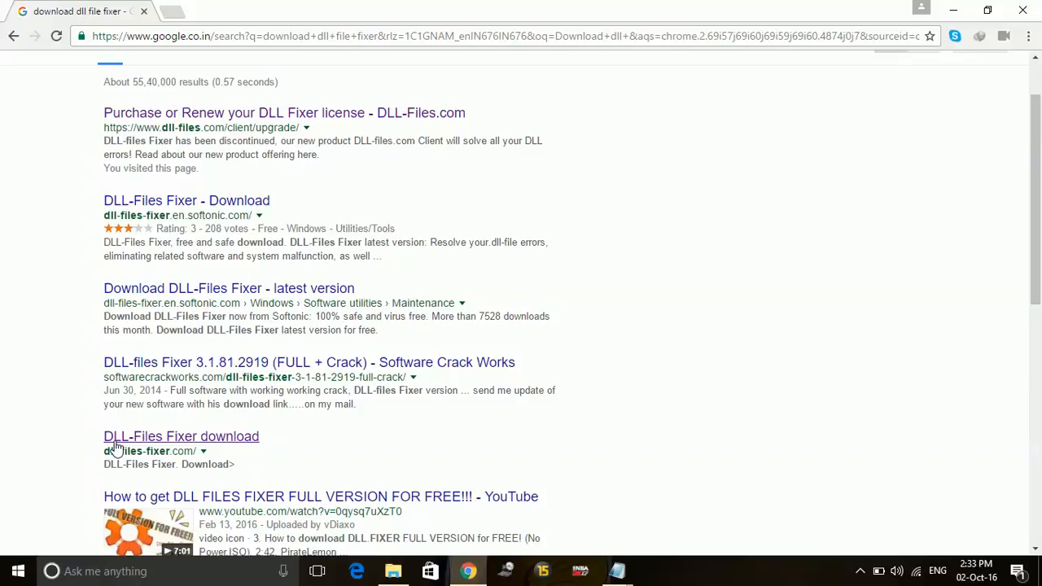
left_click(150, 437)
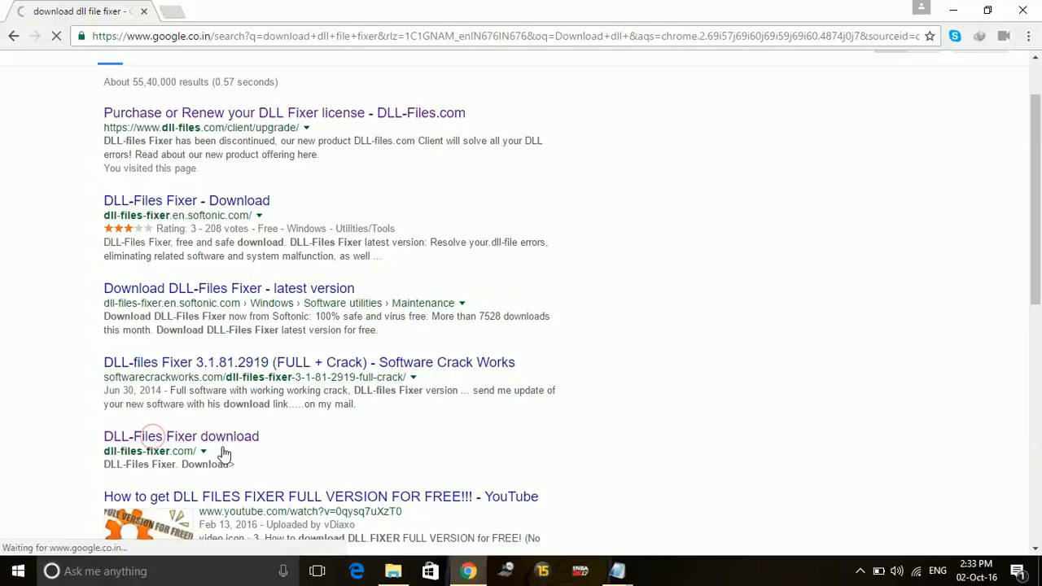
left_click(182, 436)
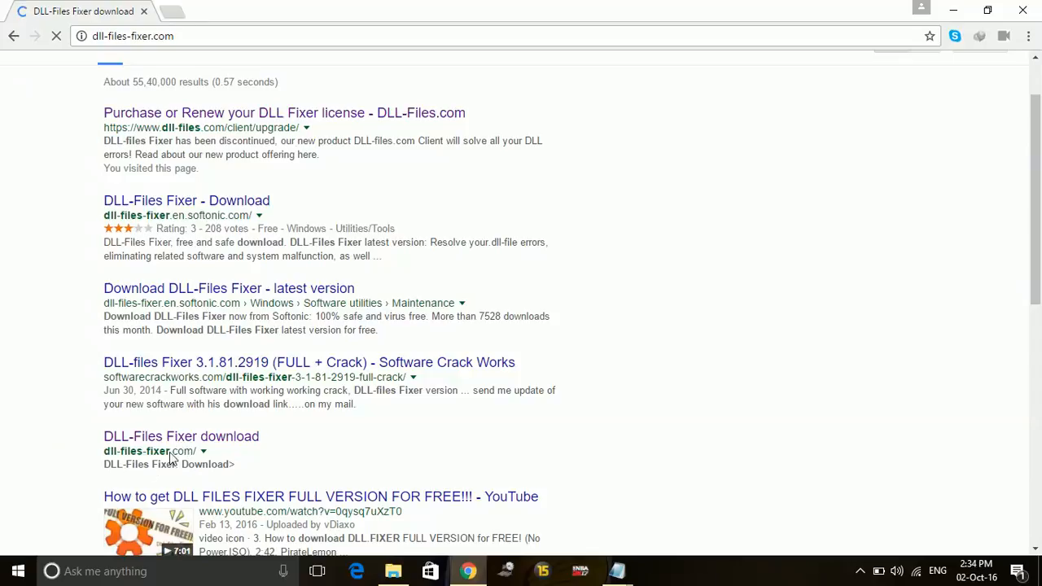
left_click(181, 437)
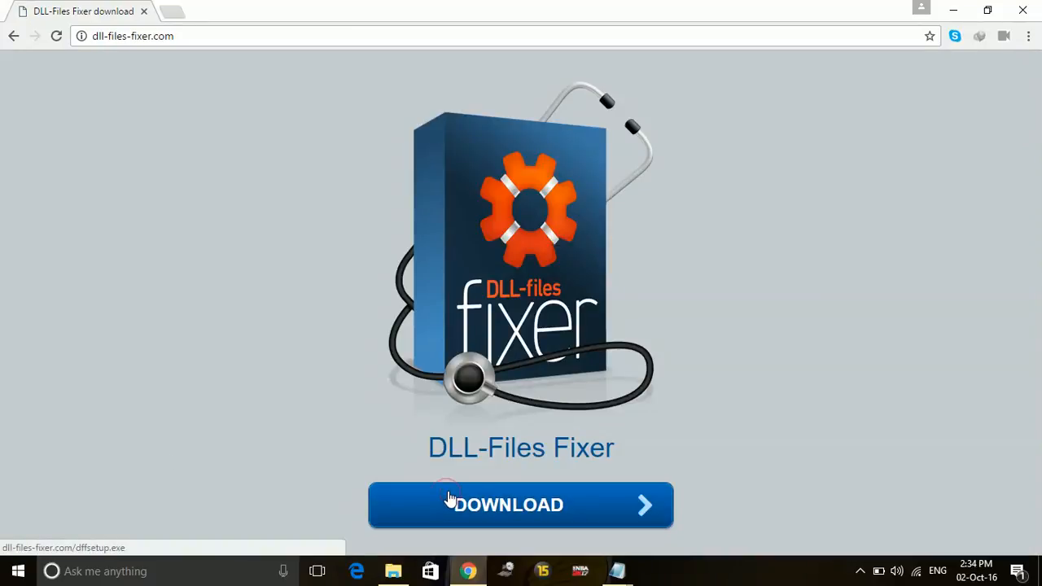
left_click(508, 505)
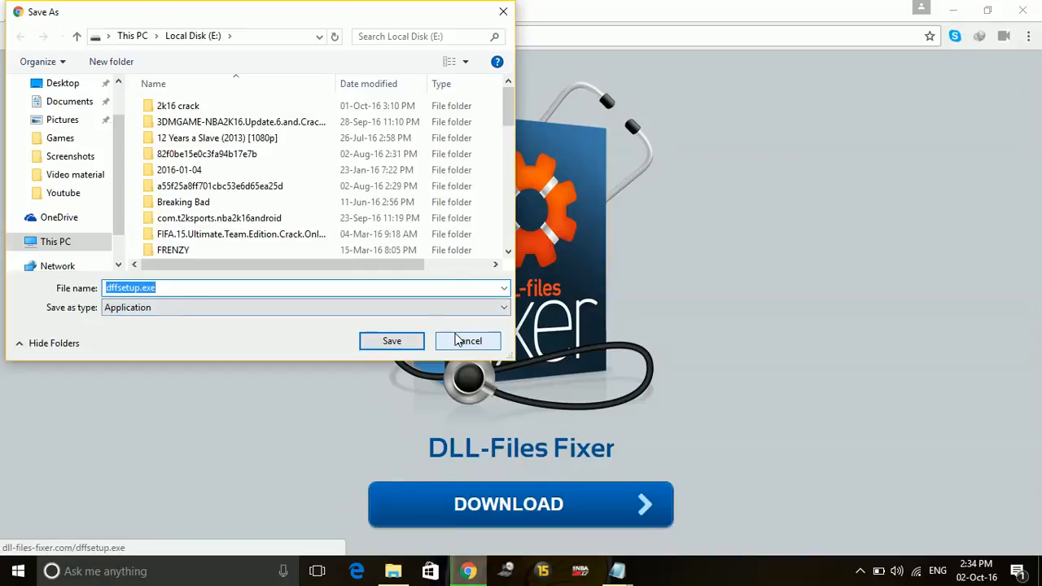
left_click(467, 341)
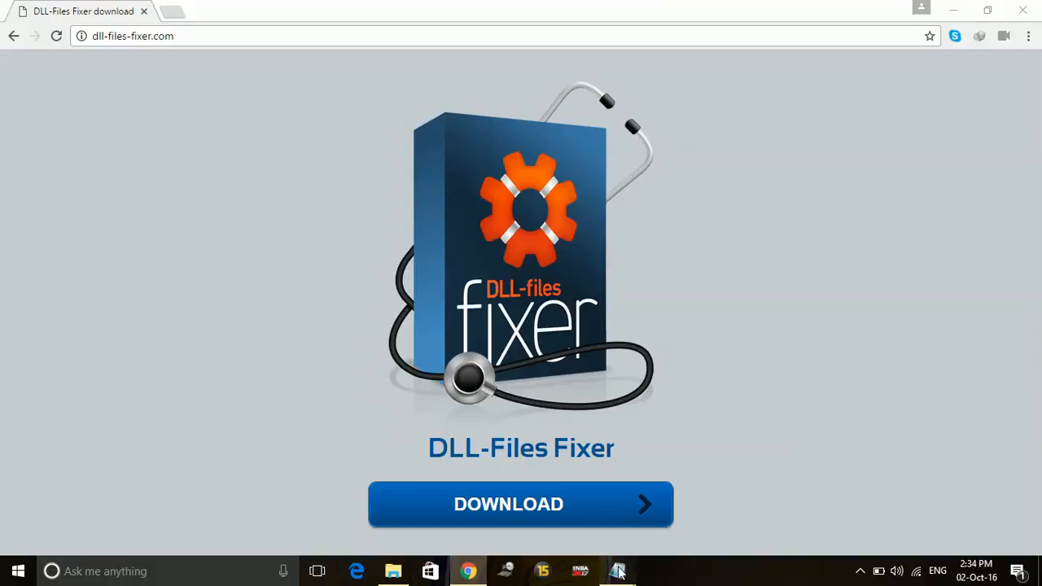
Return to the mfplat.dll fix notes and search Windows for "dll"
left_click(619, 570)
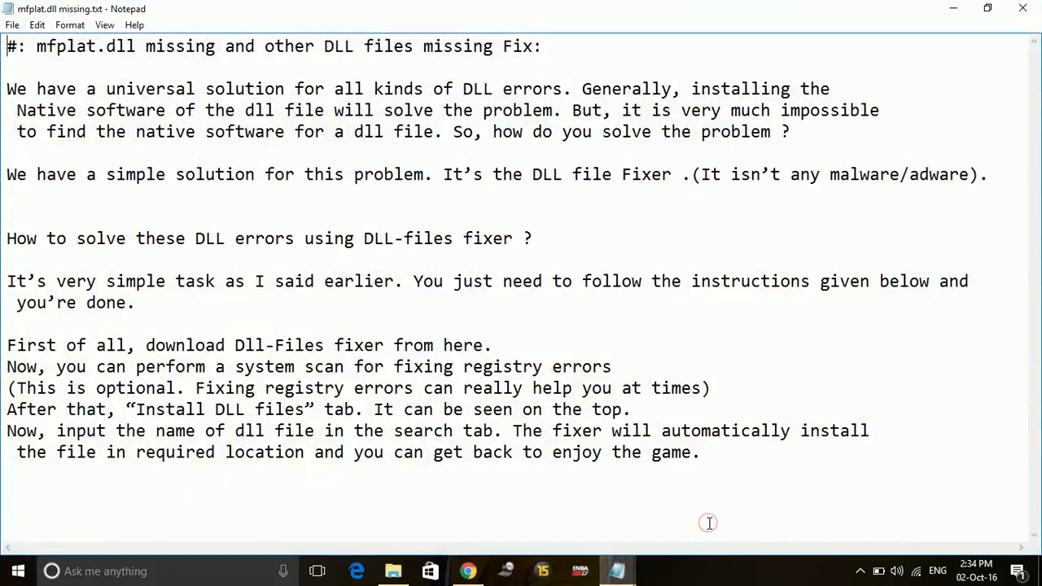
mouse_move(544, 333)
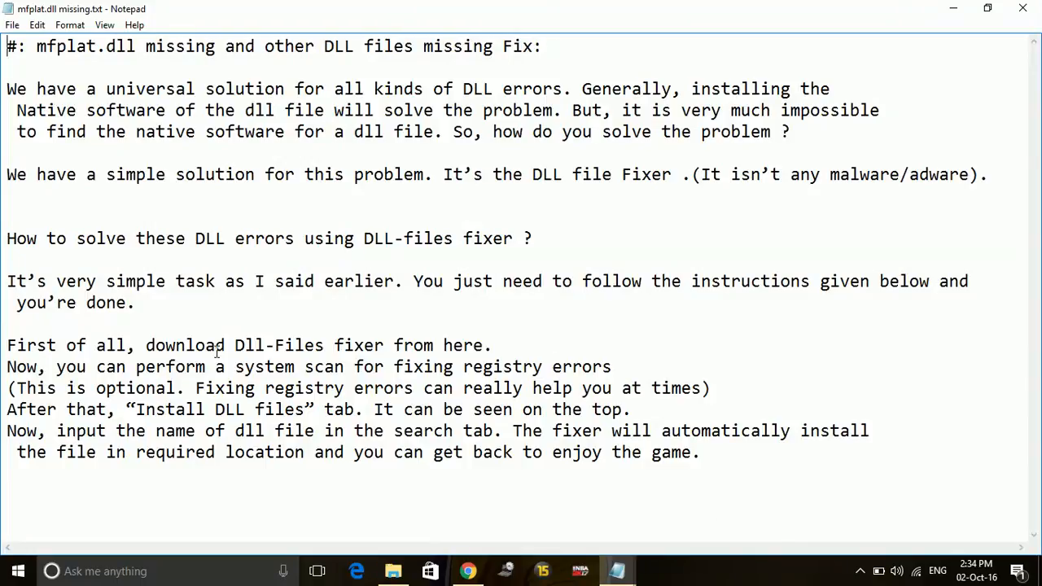
mouse_move(512, 388)
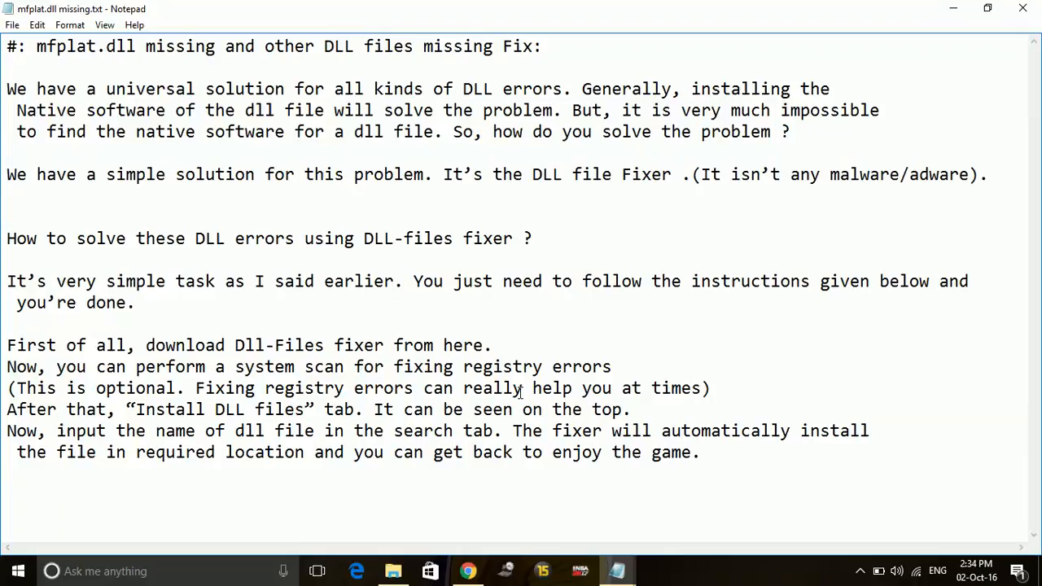
mouse_move(296, 532)
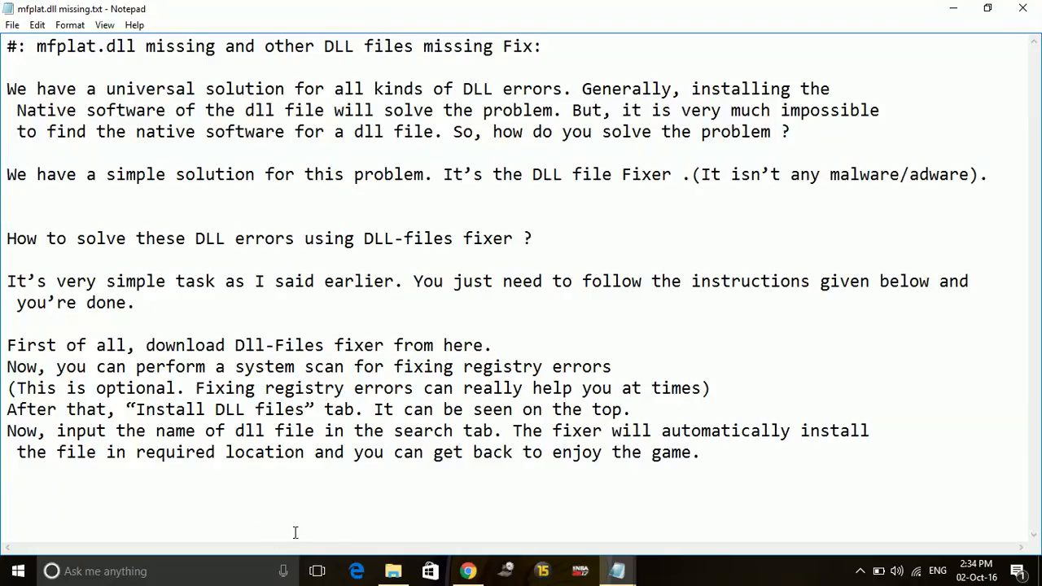
mouse_move(440, 388)
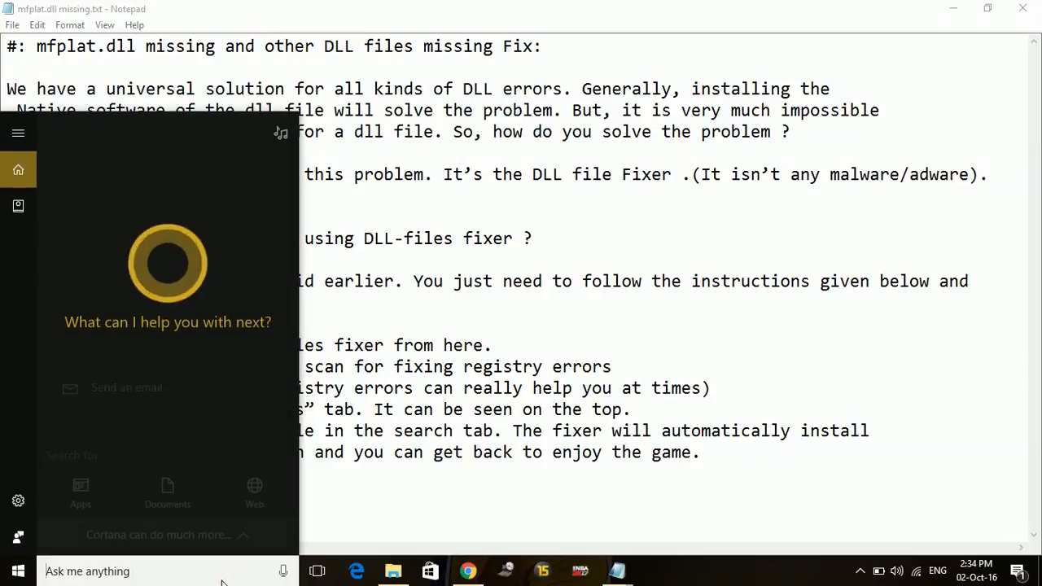
type("dll")
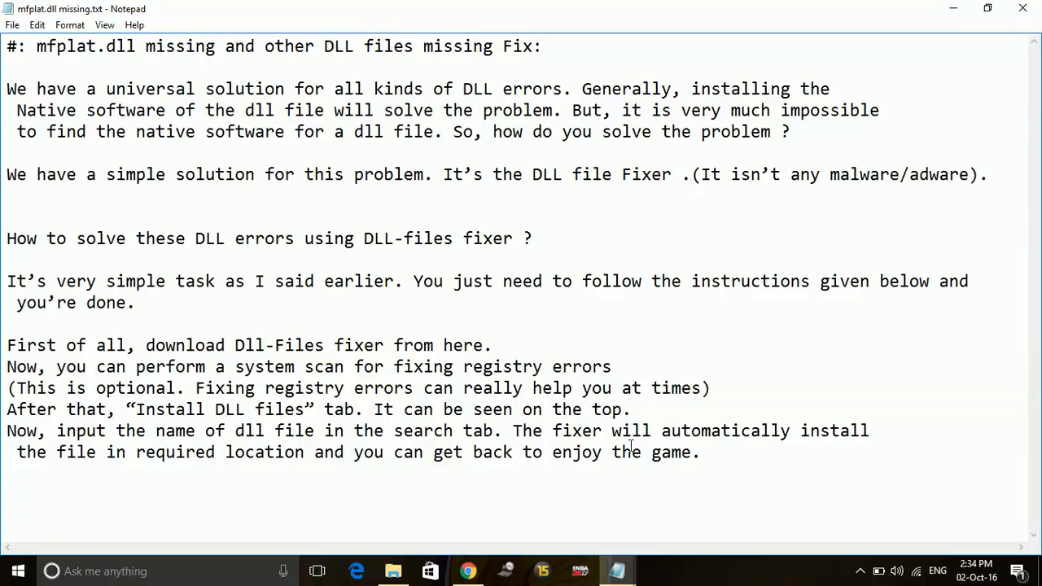
mouse_move(913, 8)
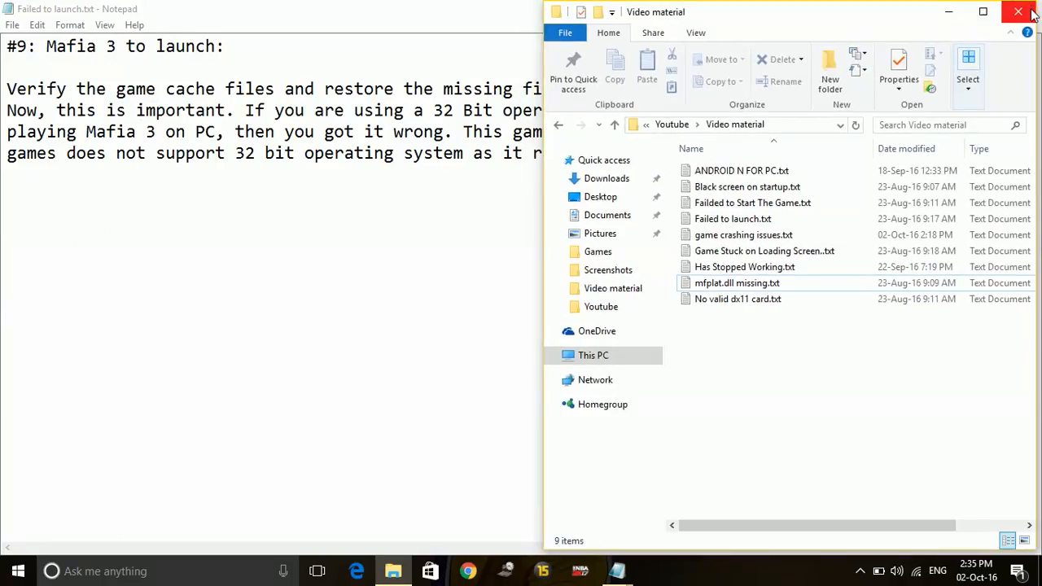
Close the notes folder, start DLL-Files Fixer and bring the mfplat.dll notes forward
left_click(1028, 13)
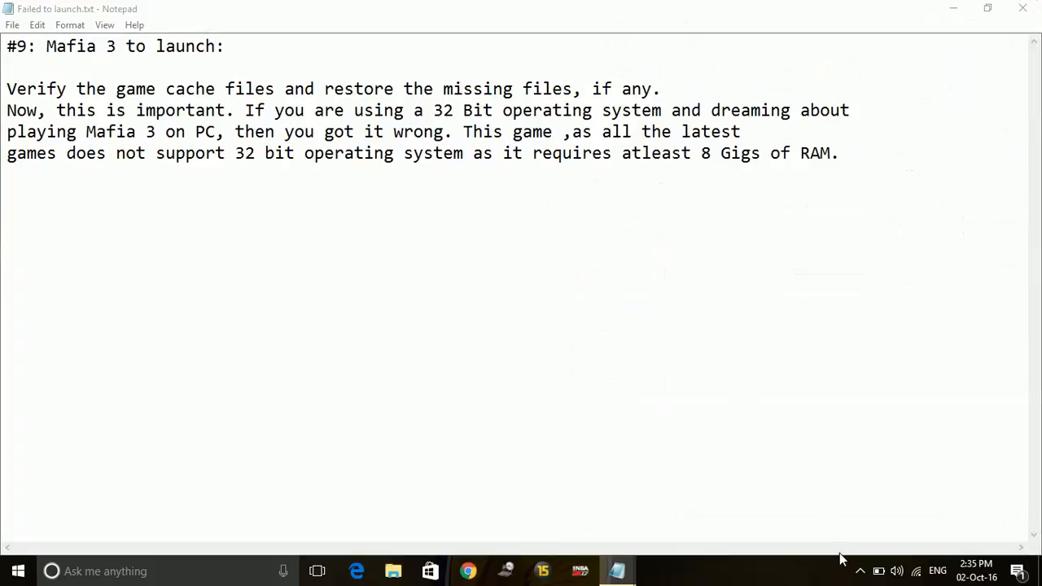
left_click(865, 570)
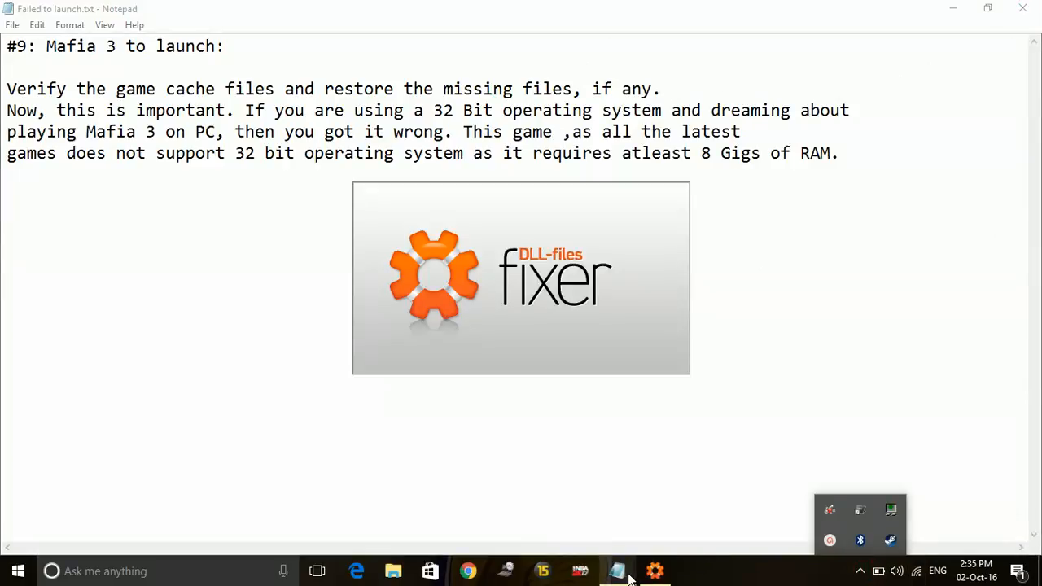
left_click(616, 570)
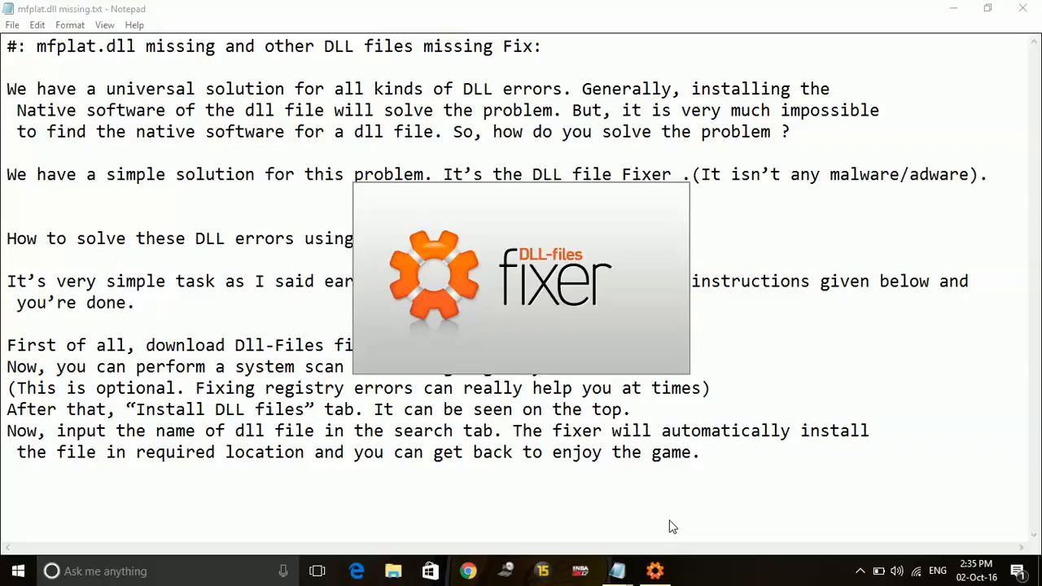
mouse_move(446, 318)
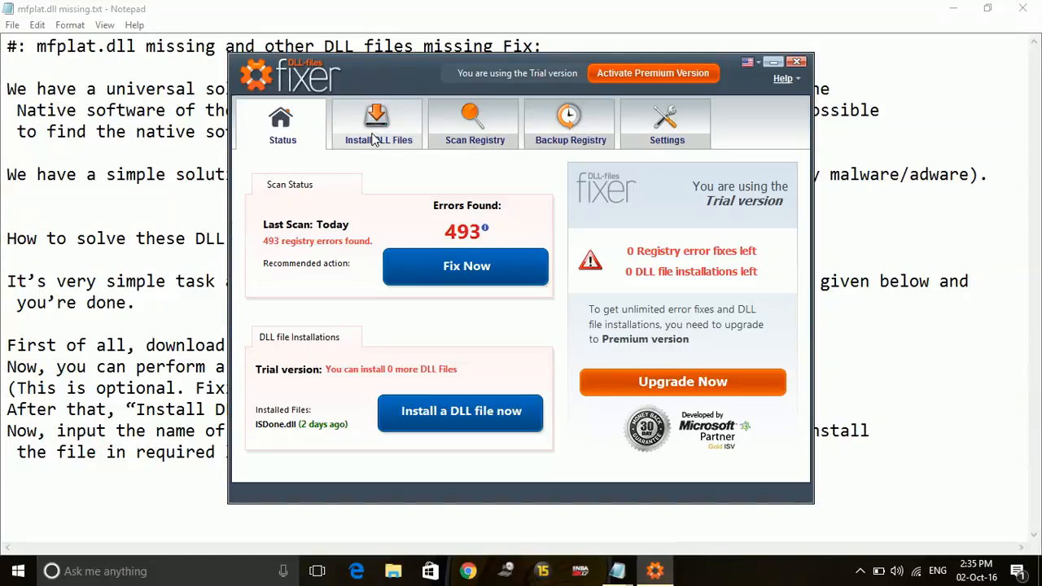
Search the Install DLL Files section for mfplat.dll to list the Media Foundation Platform DLL
left_click(378, 123)
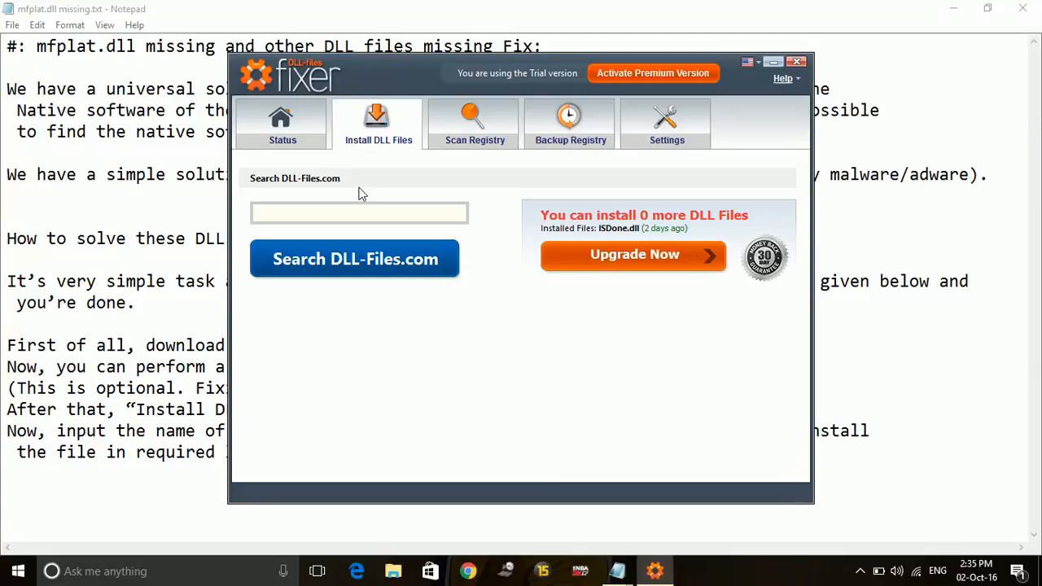
left_click(358, 212)
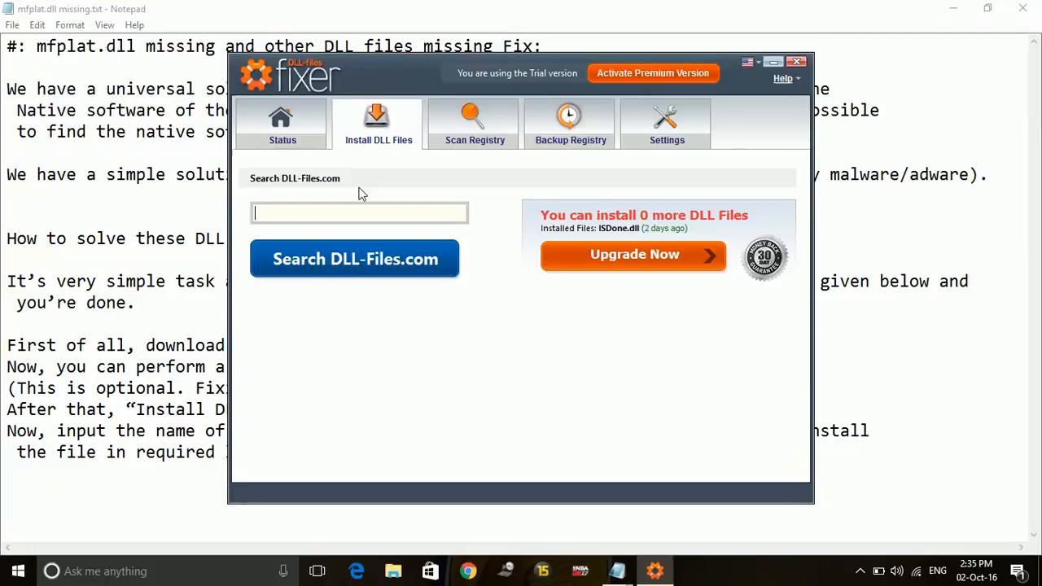
type("mfplat.dll")
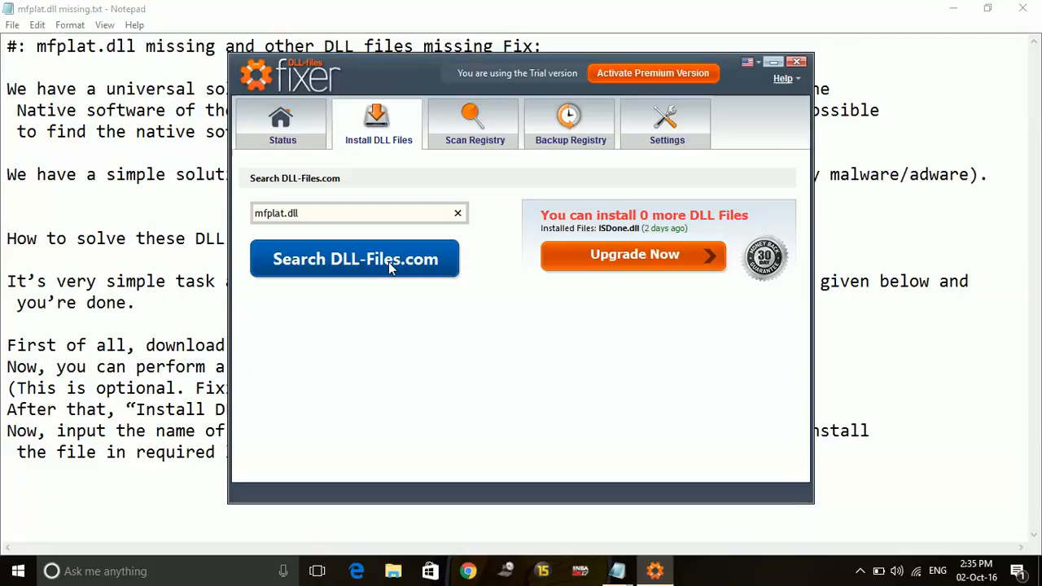
left_click(355, 259)
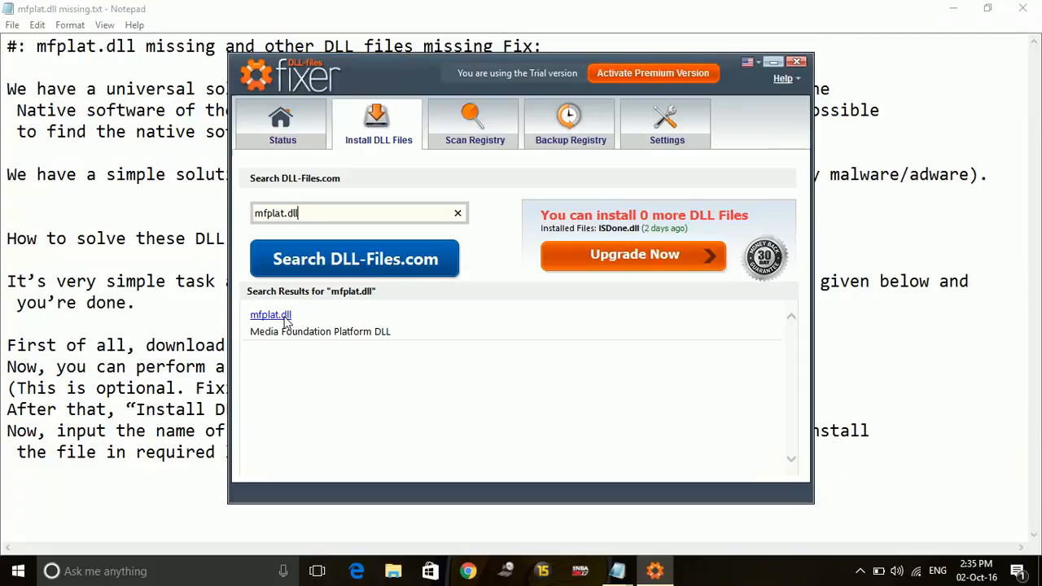
mouse_move(817, 26)
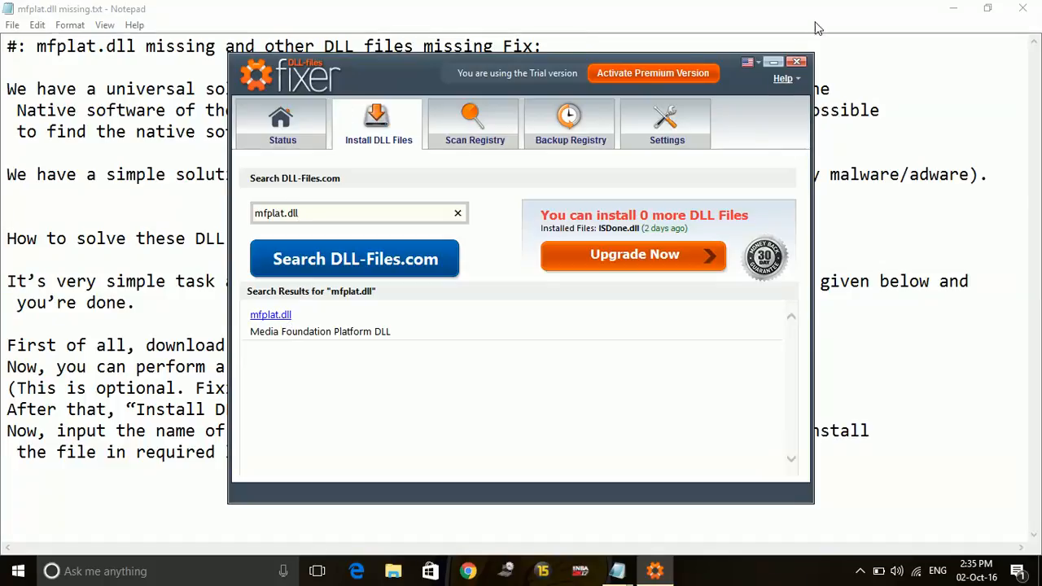
left_click(795, 62)
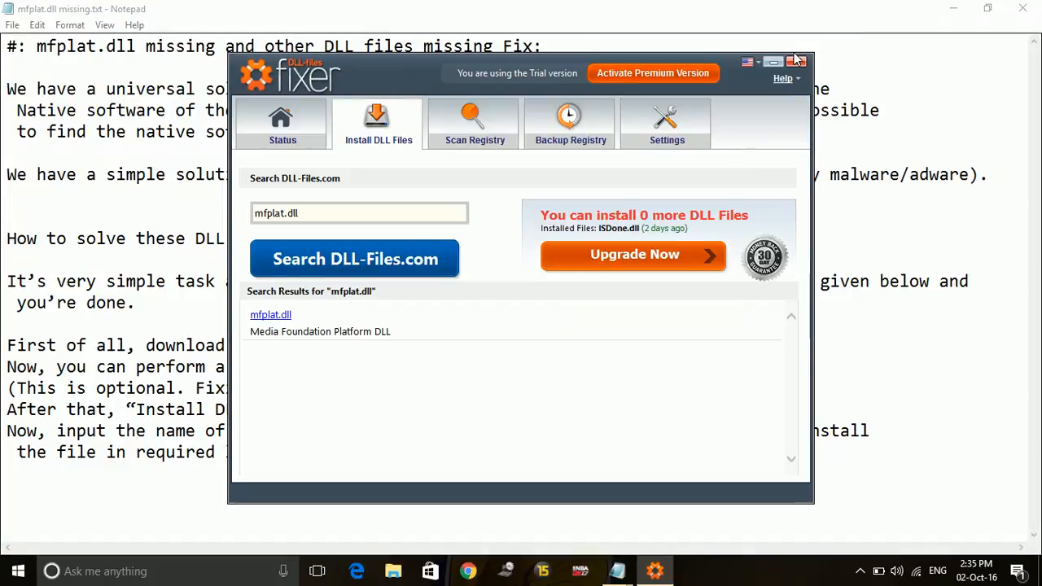
left_click(795, 58)
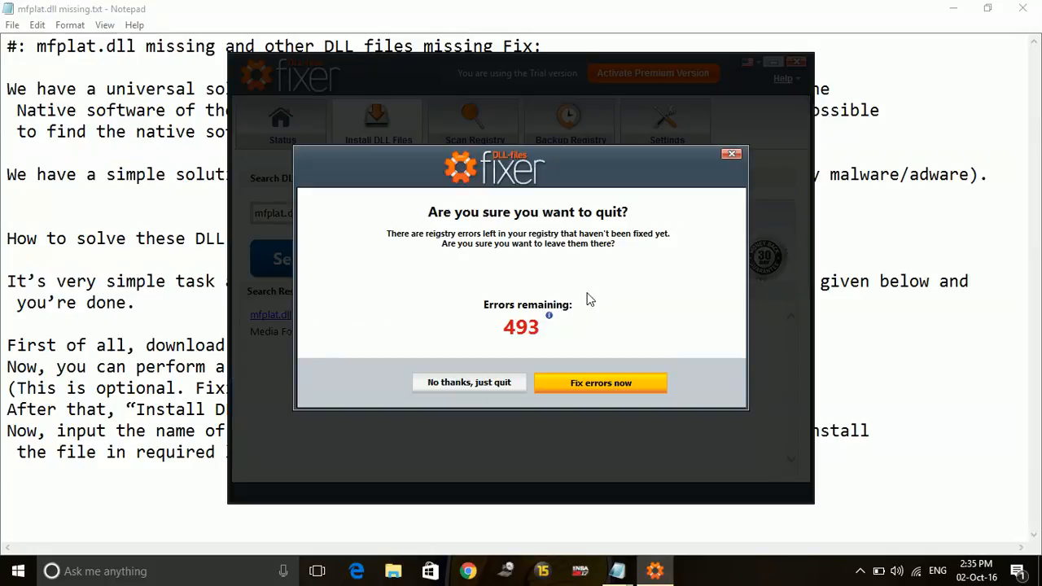
mouse_move(495, 392)
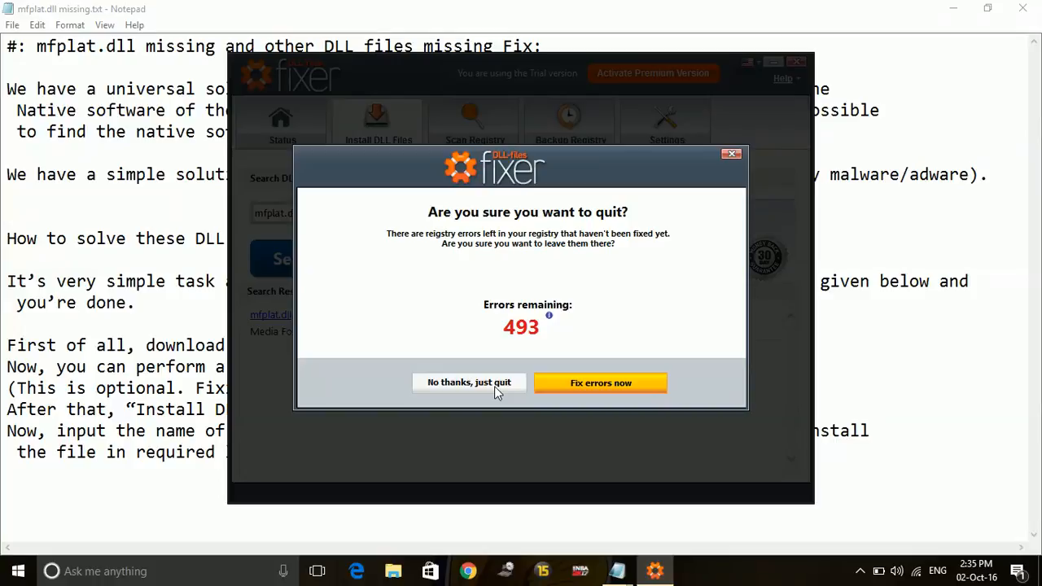
left_click(469, 383)
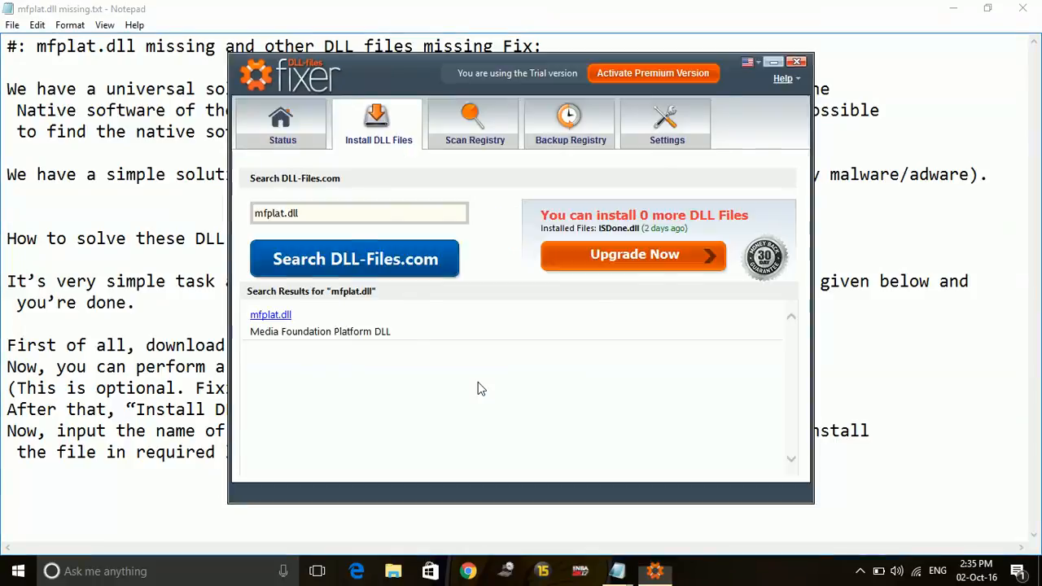